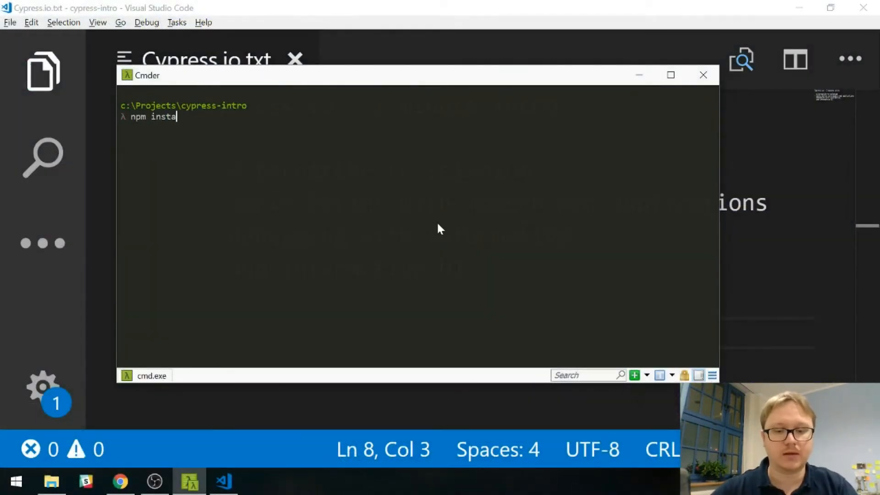
Install Cypress with npm install cypress --save-dev in cypress-intro
type("ll cypress --")
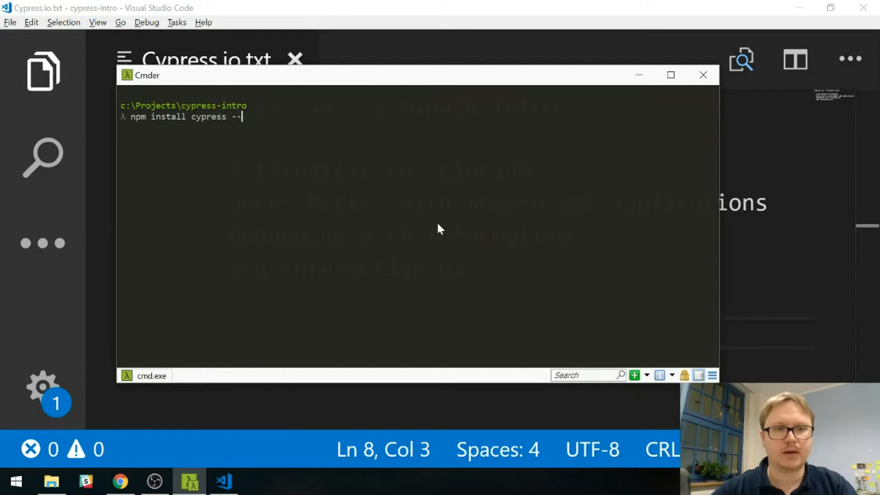
type("save-dev")
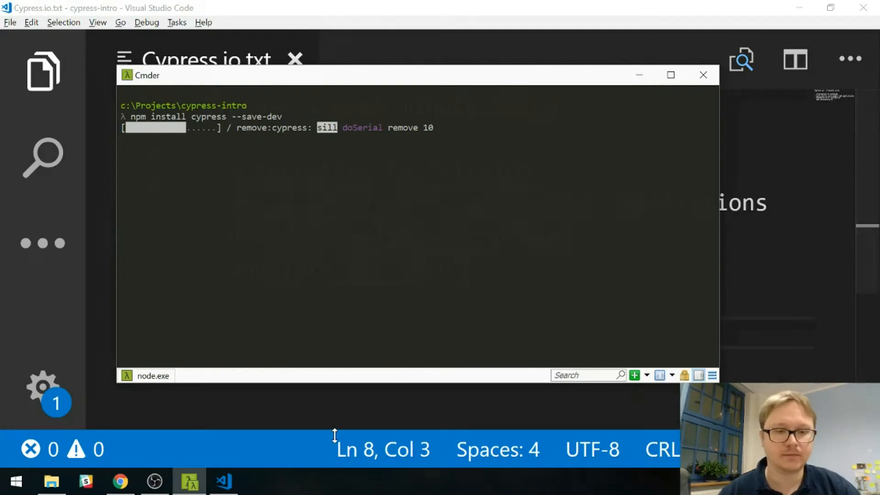
left_click(703, 75)
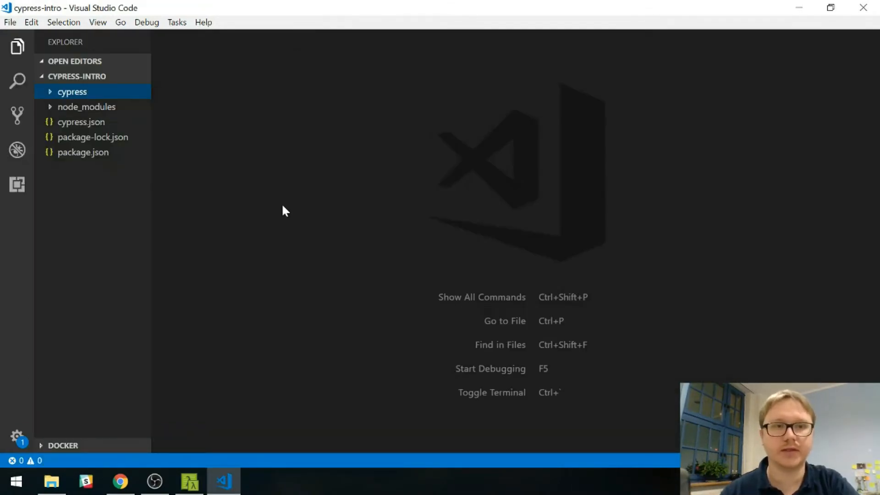
Add gorrion_io.spec.js to cypress/integration in the Explorer
left_click(72, 91)
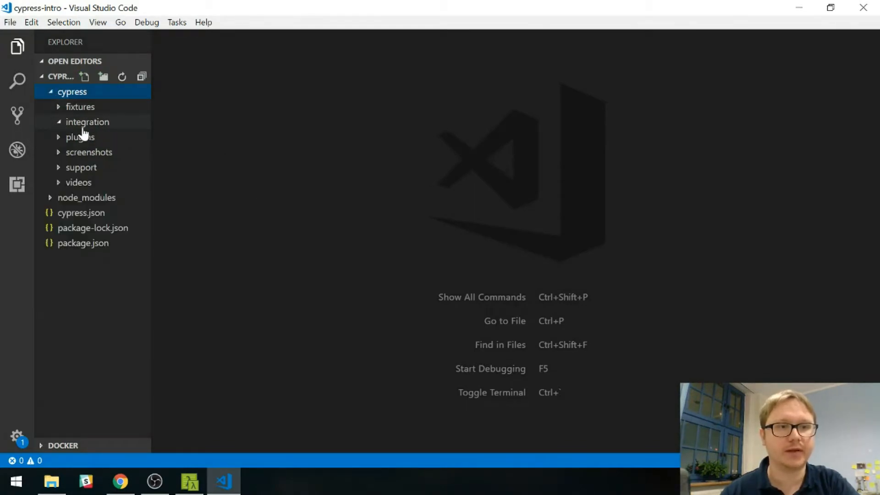
left_click(103, 77)
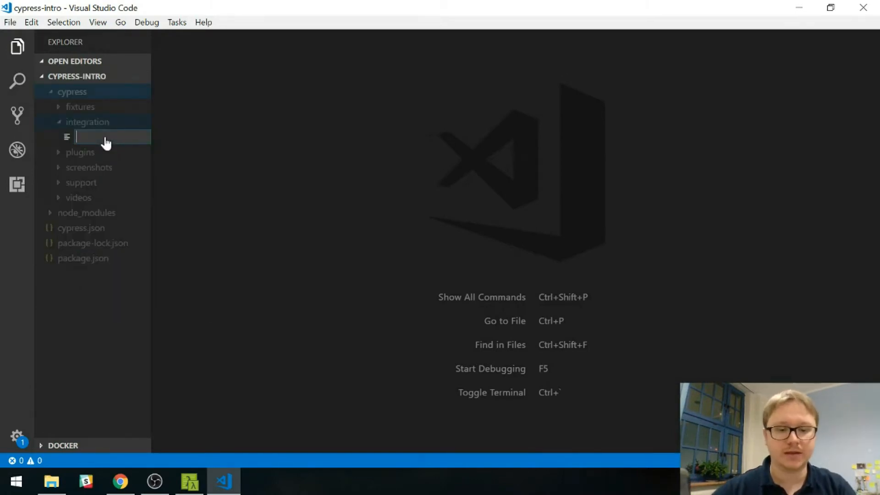
type("gorrion_")
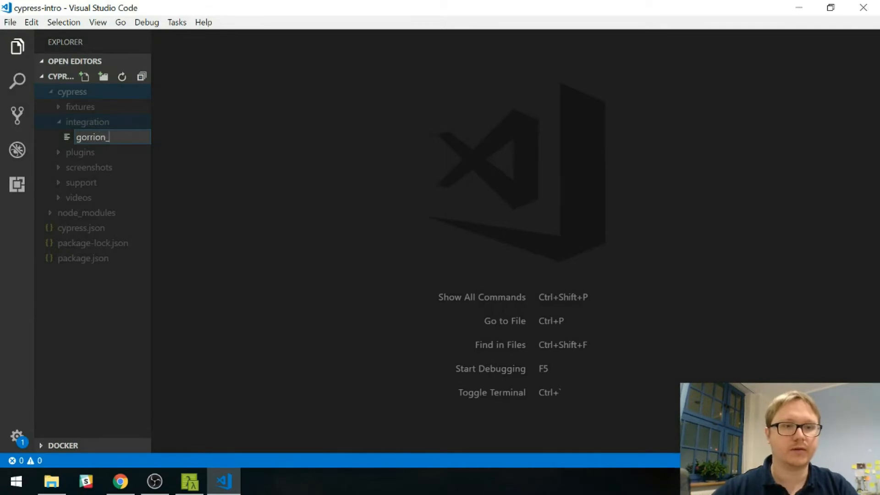
type("io.spec.js")
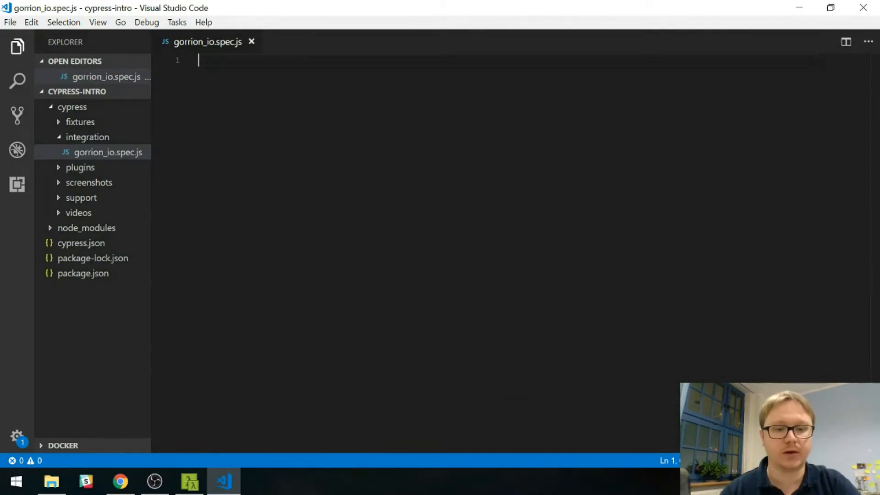
Write describe('Gorrion Website') containing an empty it('should display gorrion website') test
type("des")
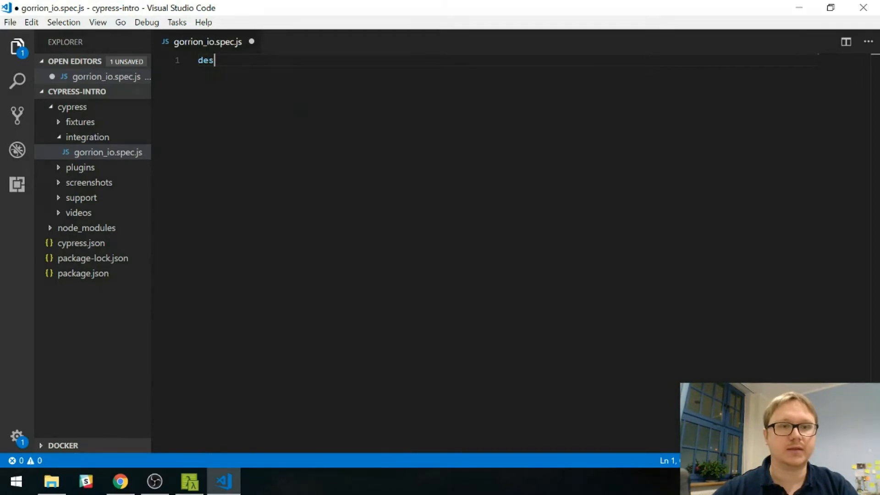
type("cribe('Gorrion Website")
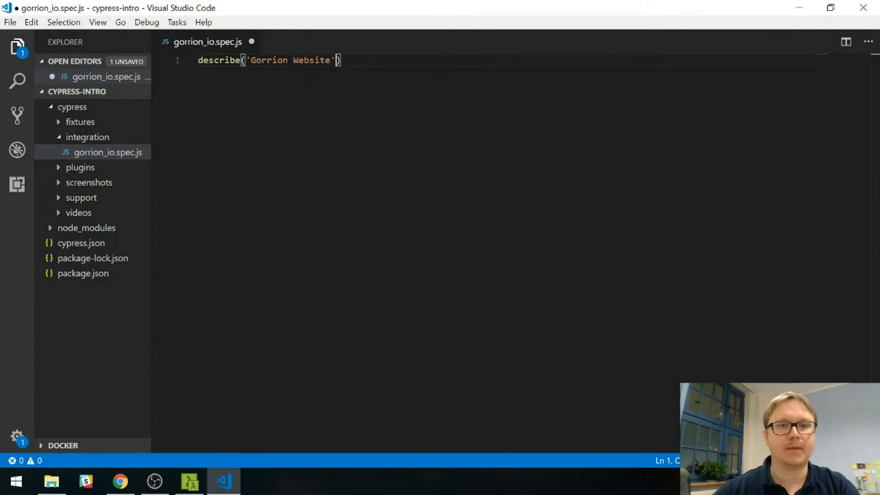
type(", ()")
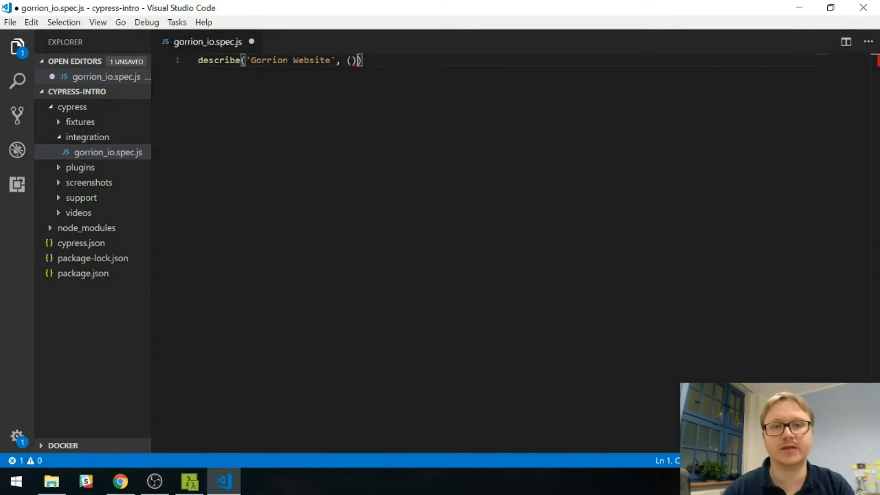
type("=> {")
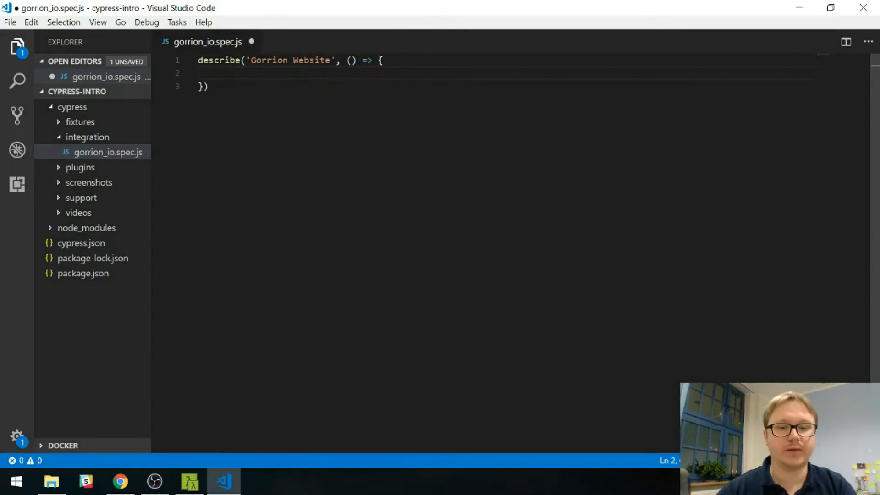
type("it()")
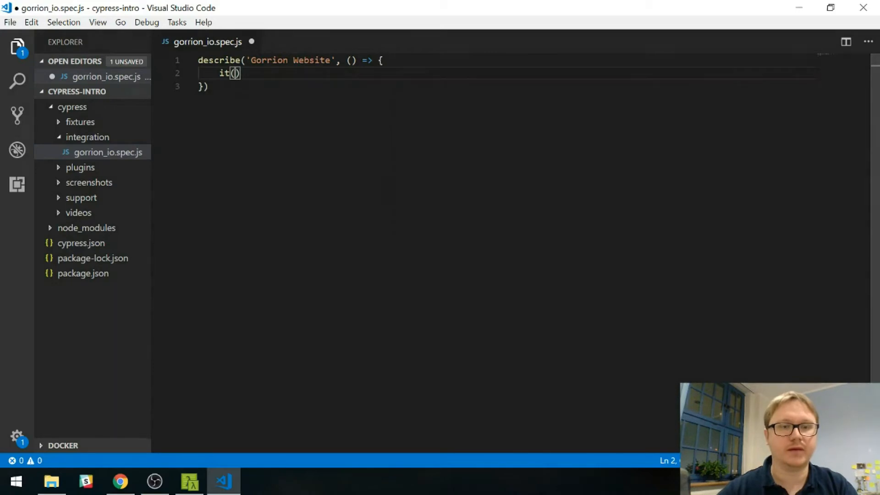
type("''")
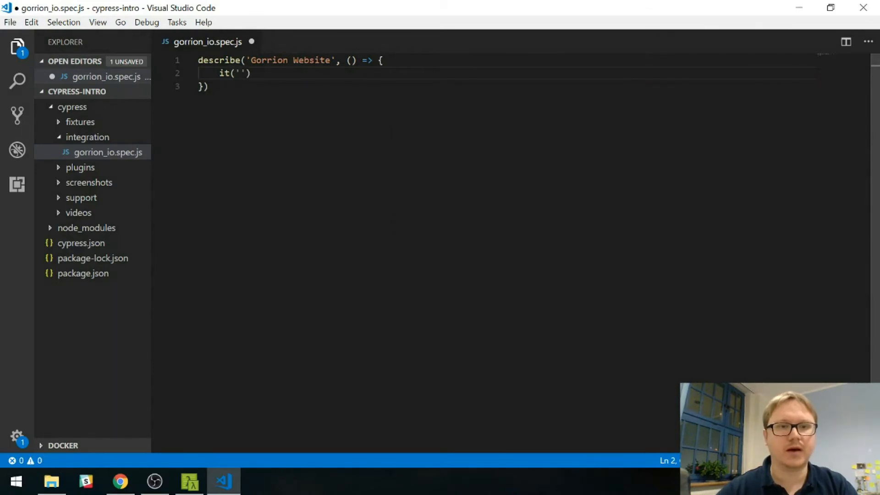
type("shou")
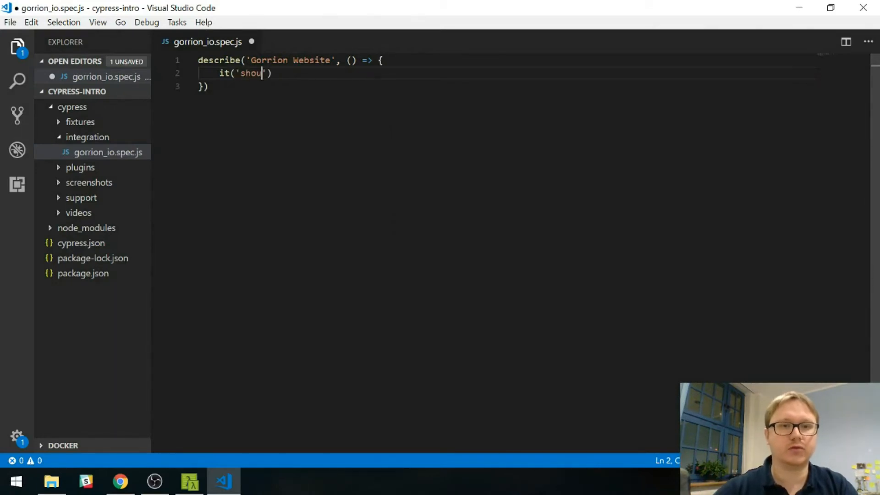
type("ld display gorrion")
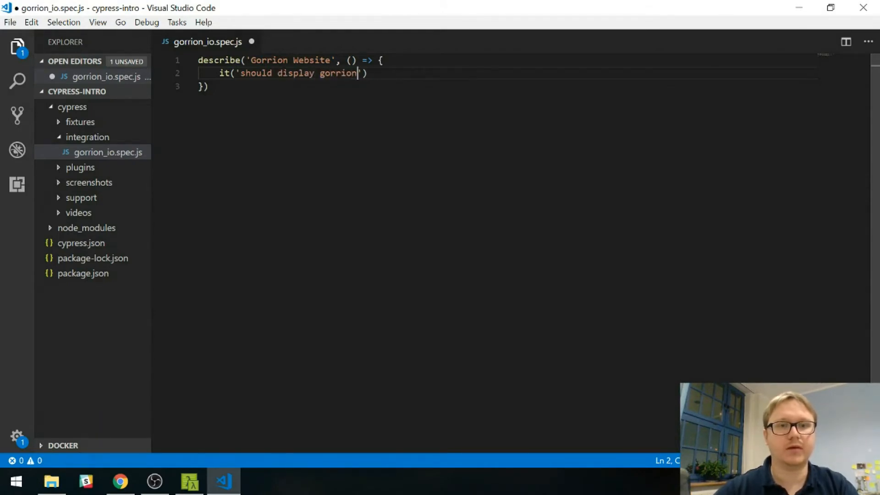
type("website")
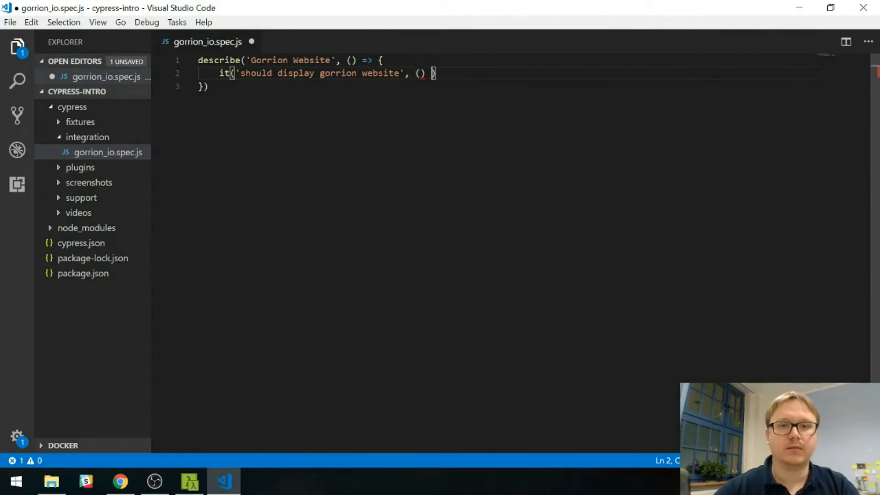
type("=> {")
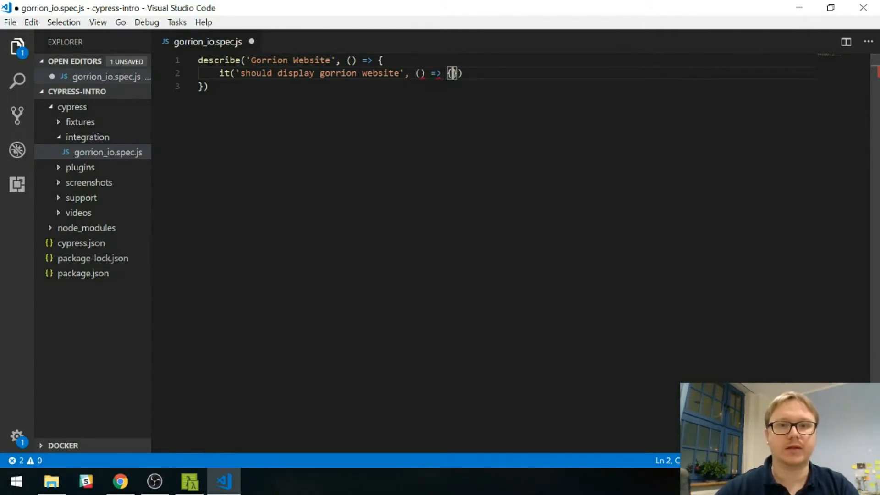
key("Enter")
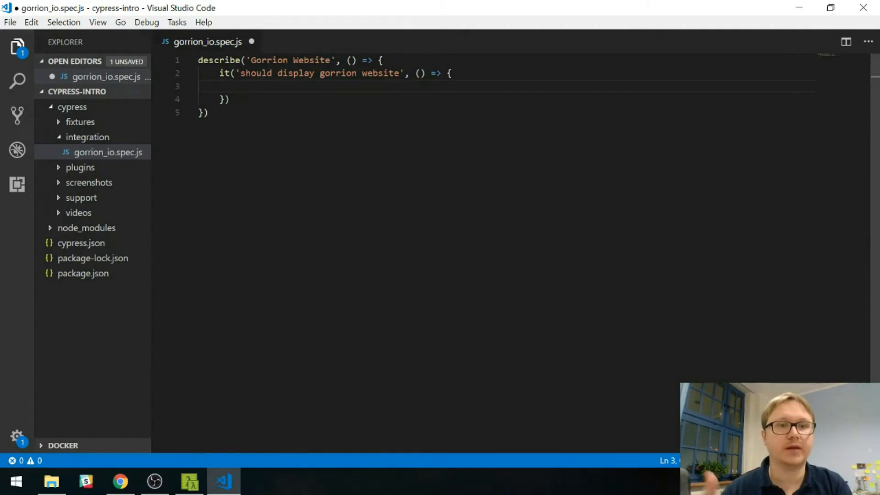
type("cy.cie")
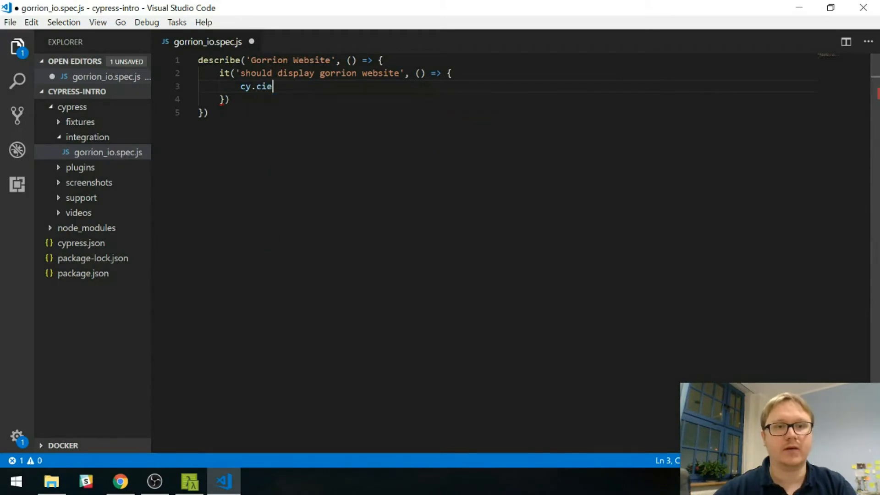
type("viewpor")
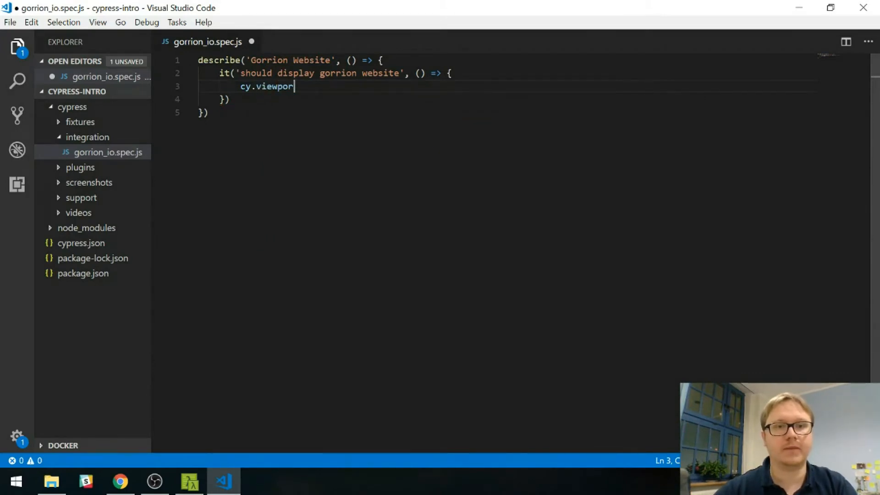
type("('')")
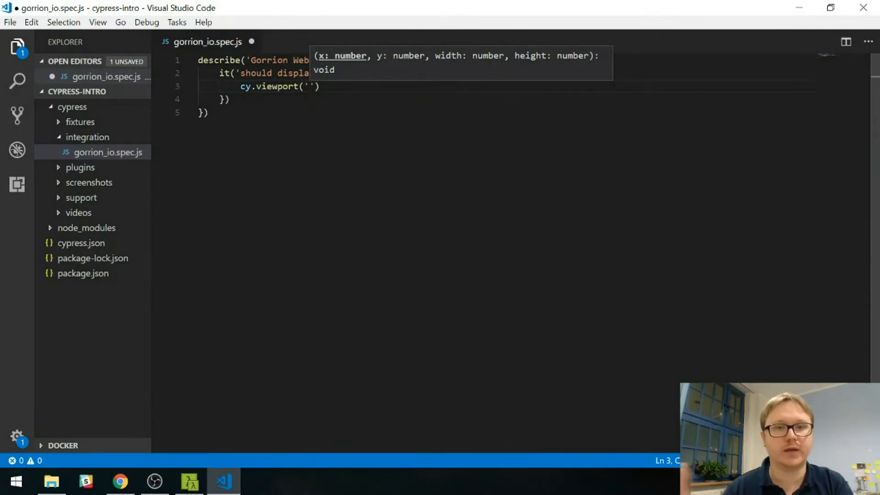
type("ipad-")
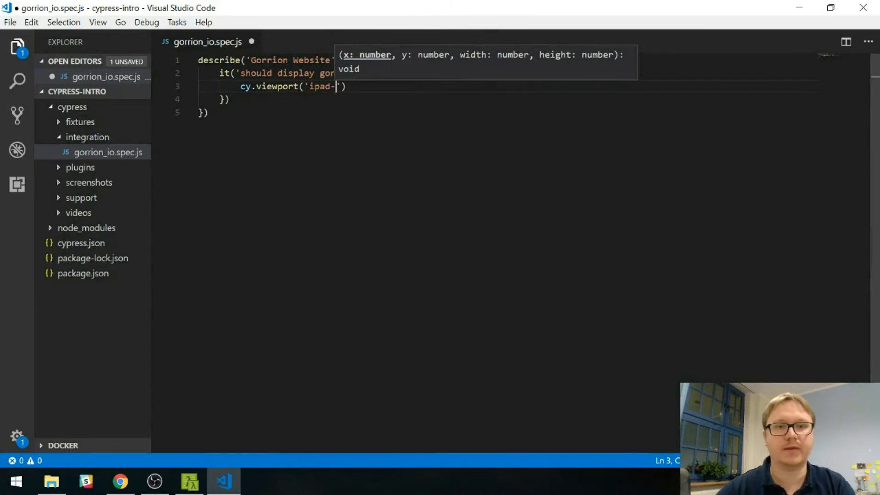
type("cy")
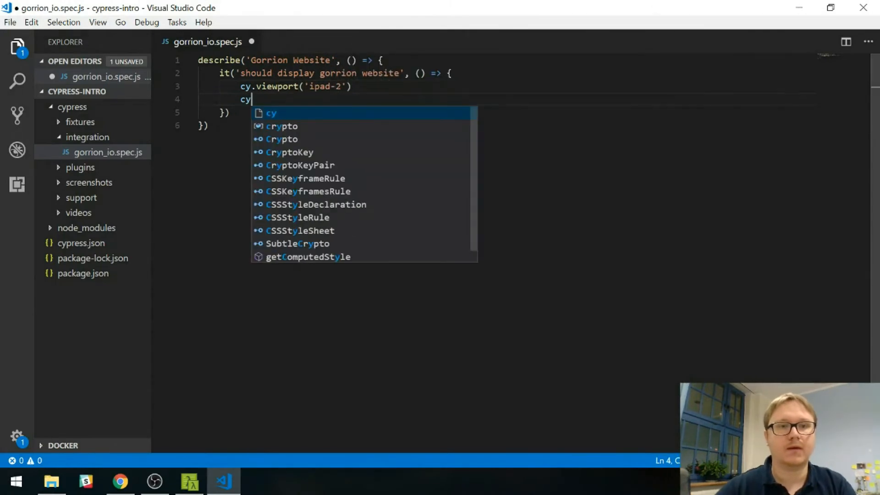
type(".")
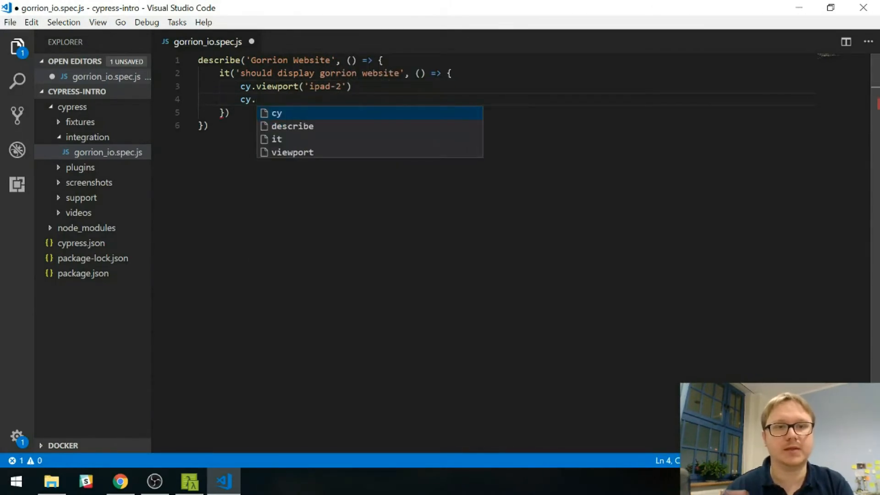
type("visit('h")
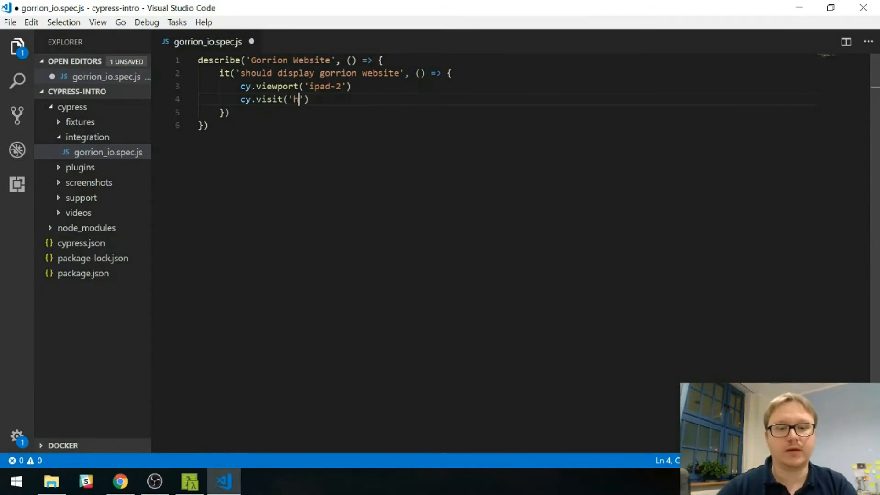
type("ttp://")
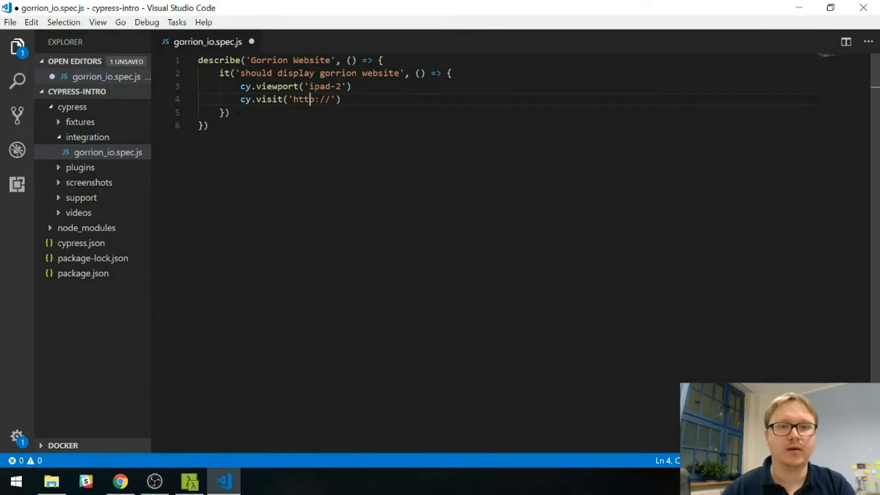
type("s")
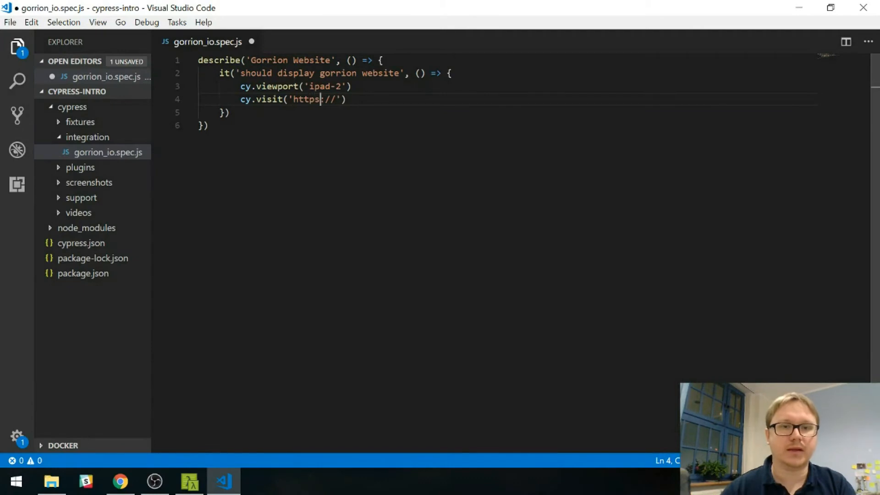
type("gorrion.io")
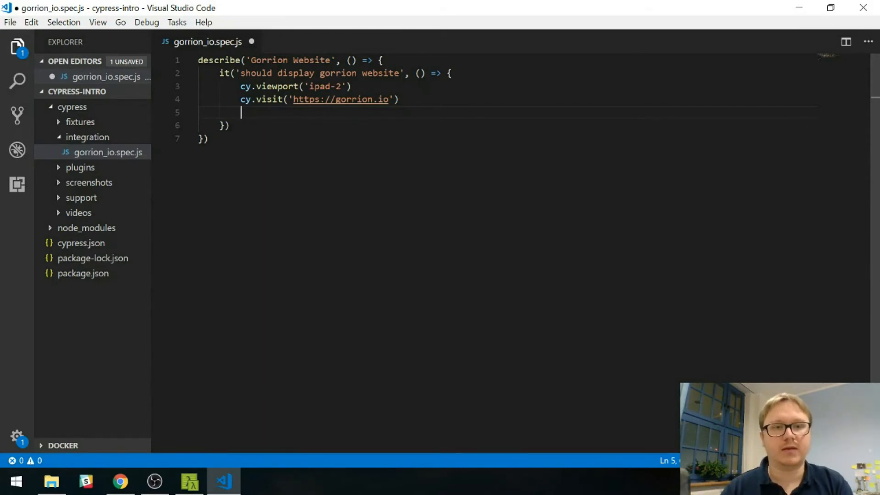
Assert cy.title().should('include', 'Gorrion Software House') and save the spec
type("cy")
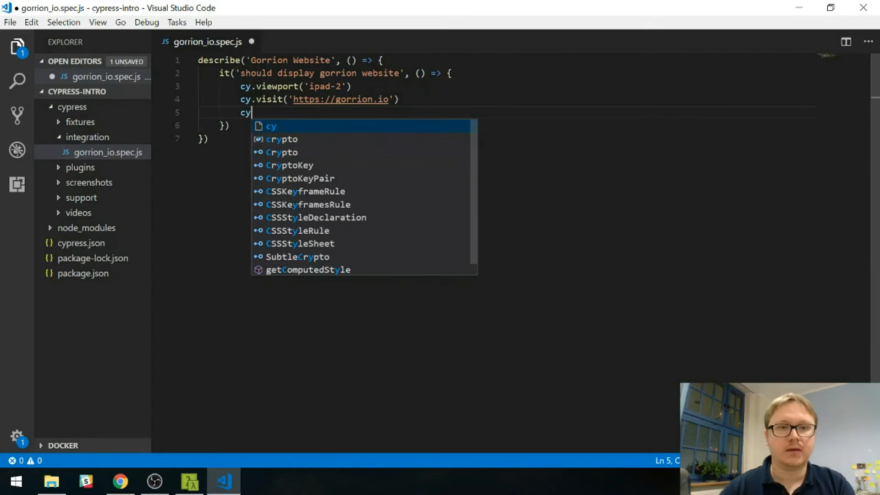
type(".")
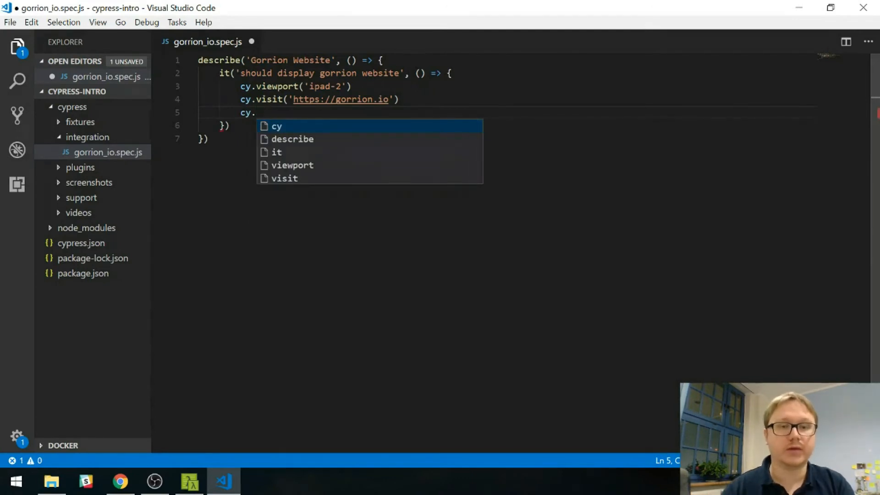
type("ti")
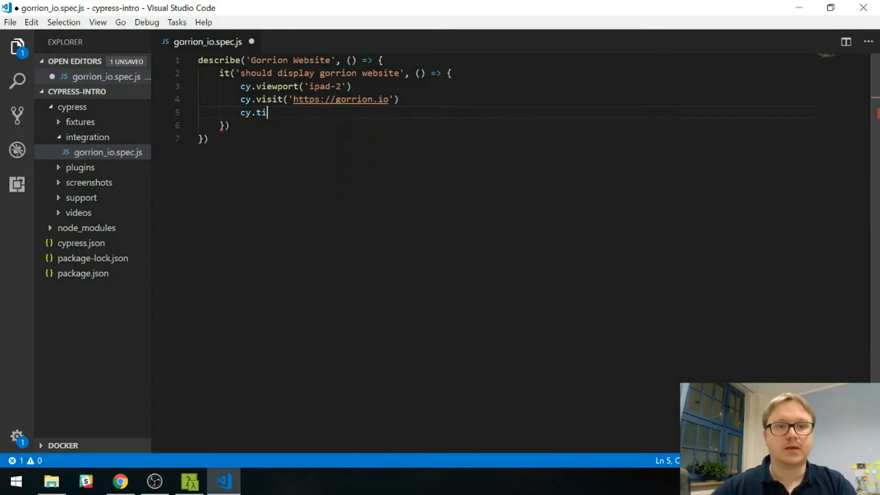
type("tle().")
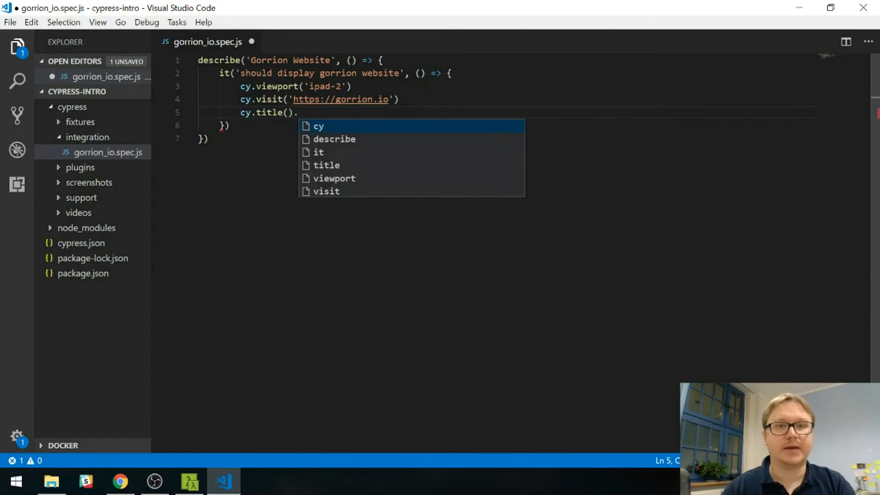
type("should(")
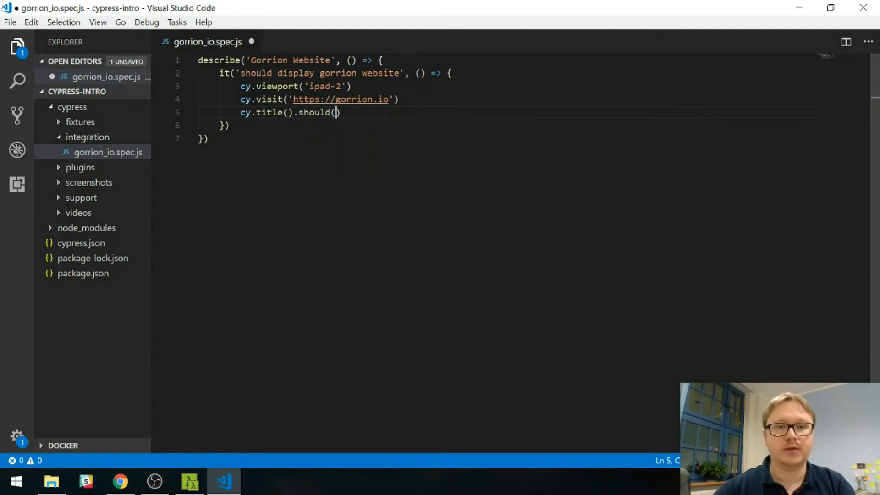
type("'includ")
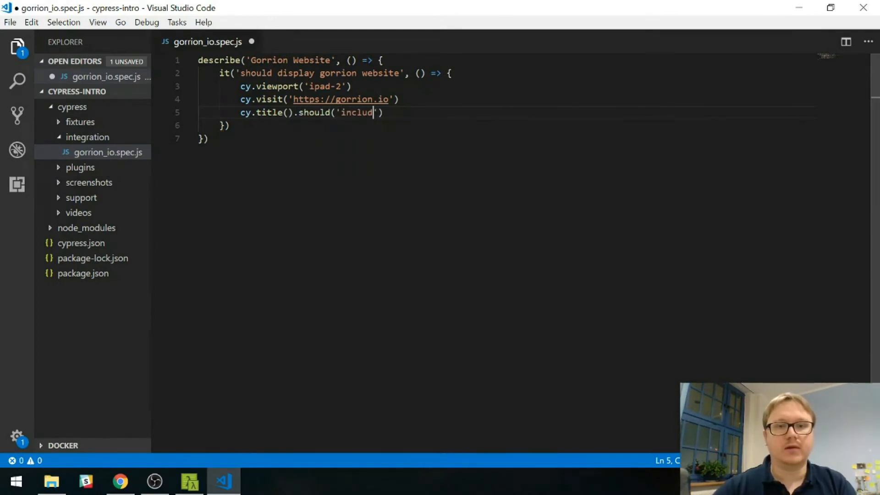
type("e',")
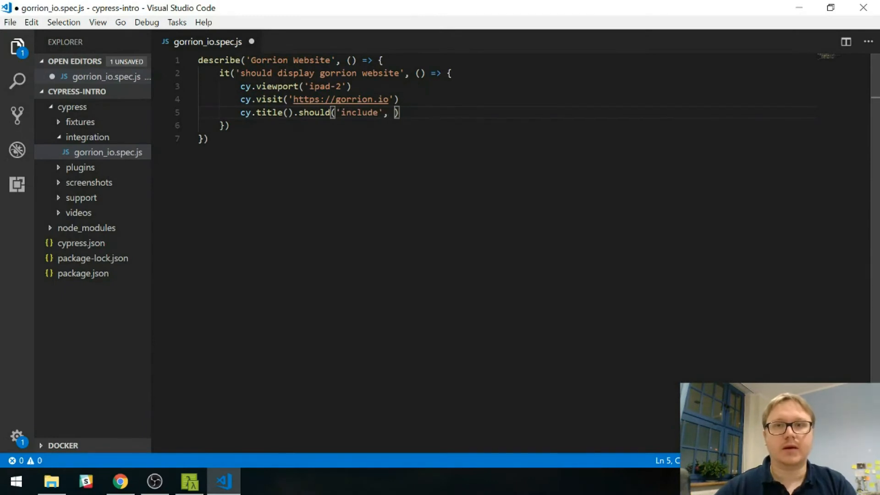
type("'Gorrion S")
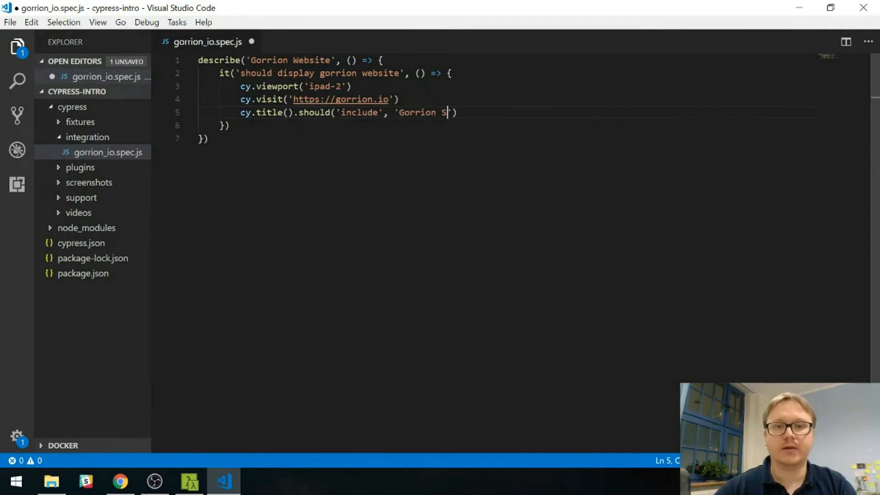
type("oftware H")
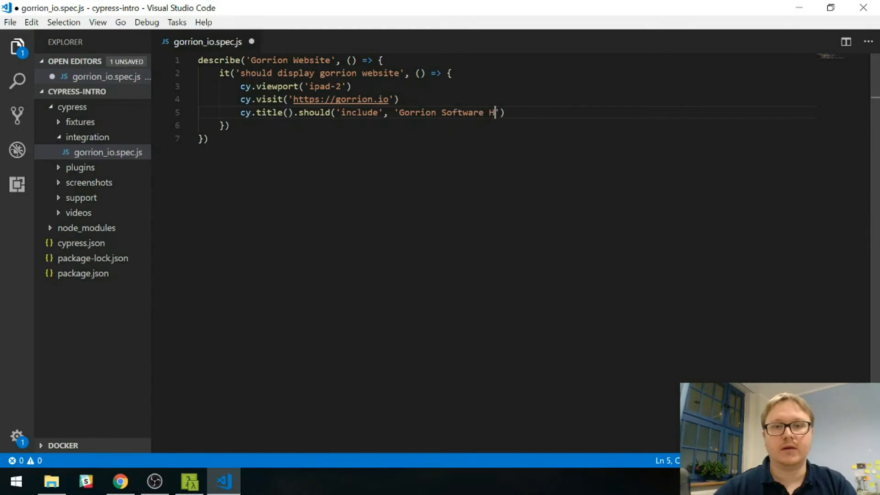
type("ouse")
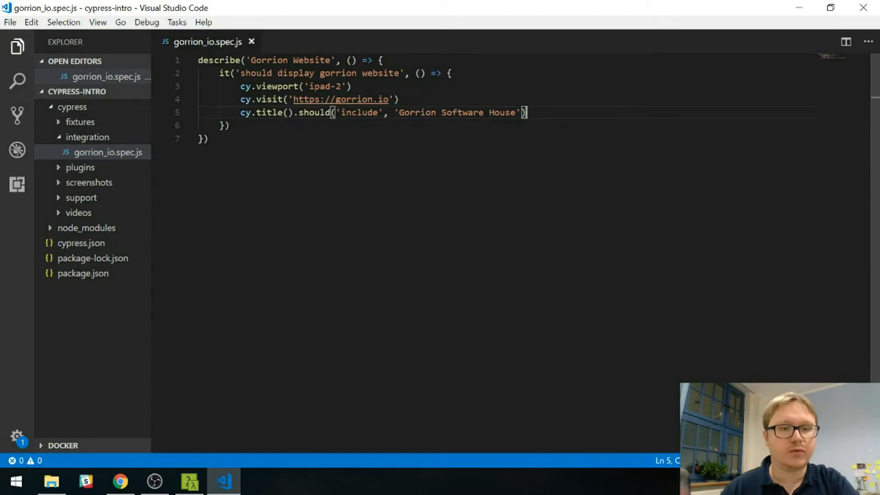
Run npx cypress open in the Cmder terminal
left_click(189, 480)
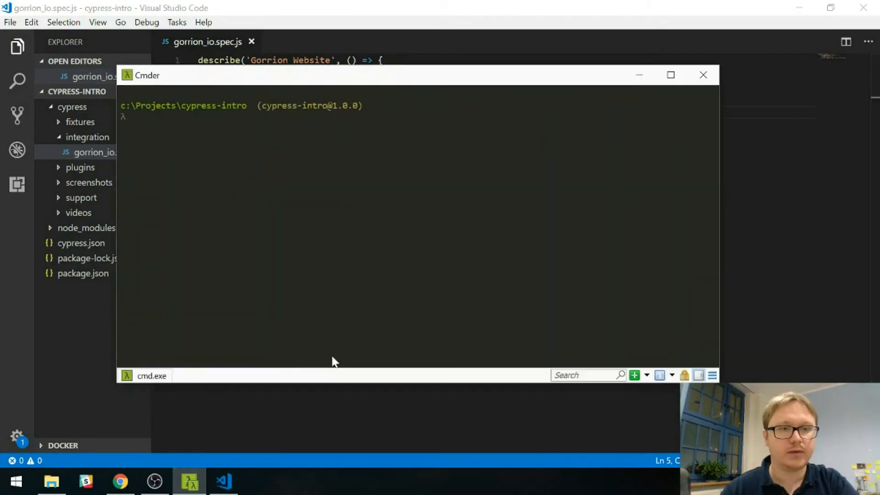
type("npx")
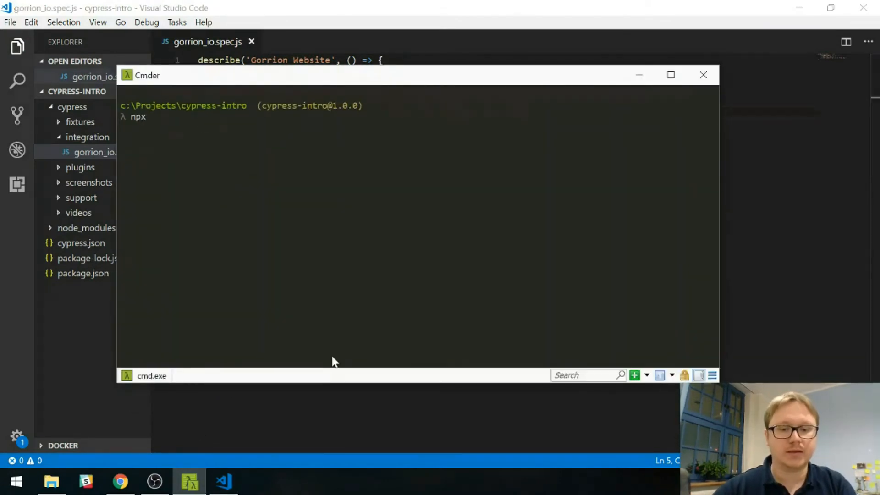
type("cypress op")
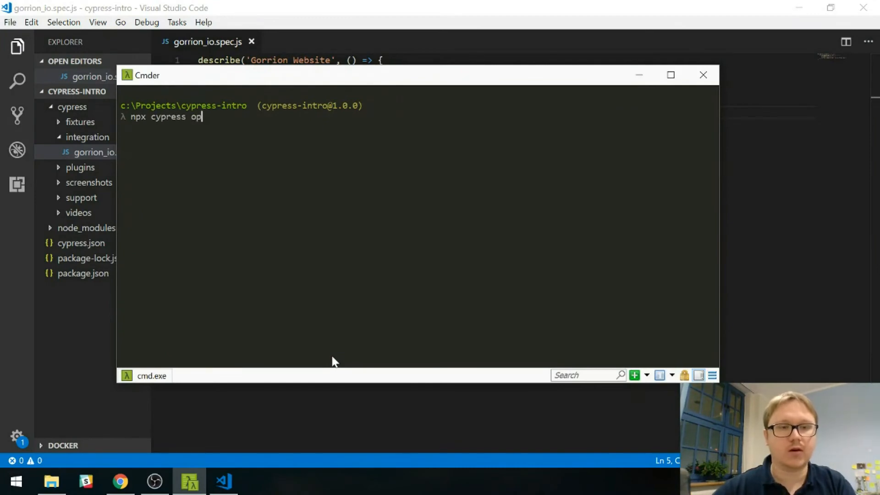
key("Return")
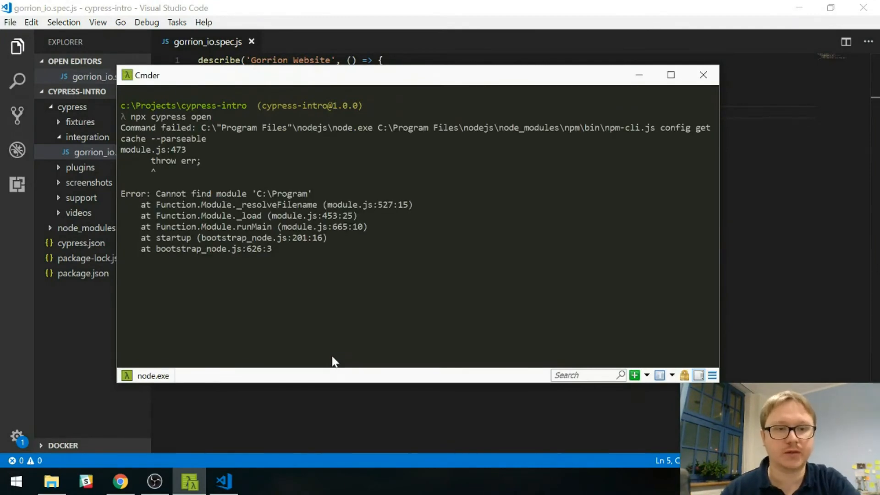
mouse_move(595, 274)
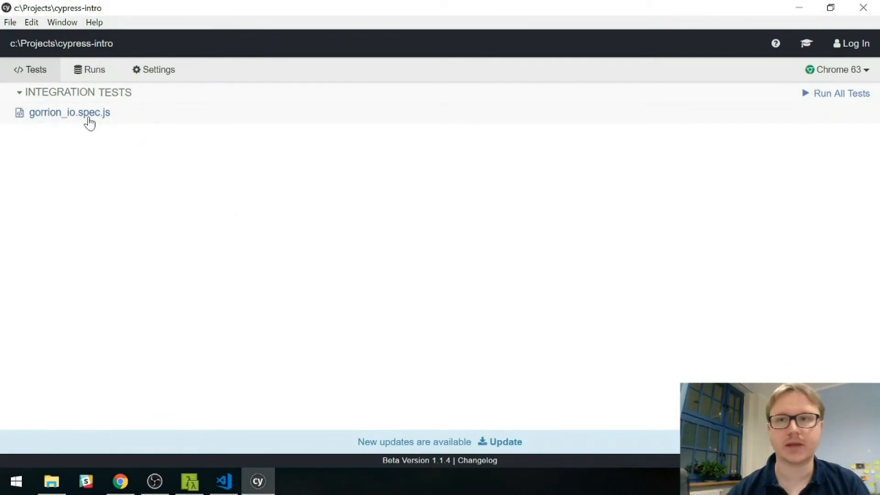
Run gorrion_io.spec.js from the Cypress Integration Tests list
left_click(70, 112)
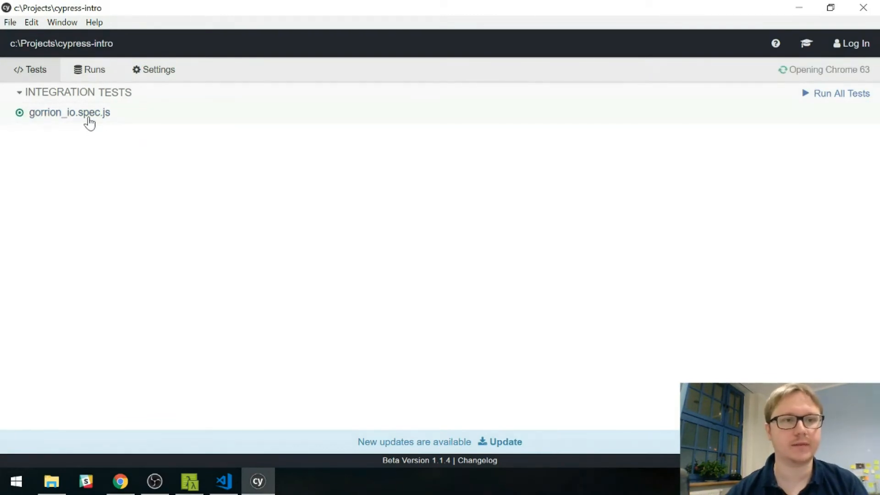
left_click(69, 113)
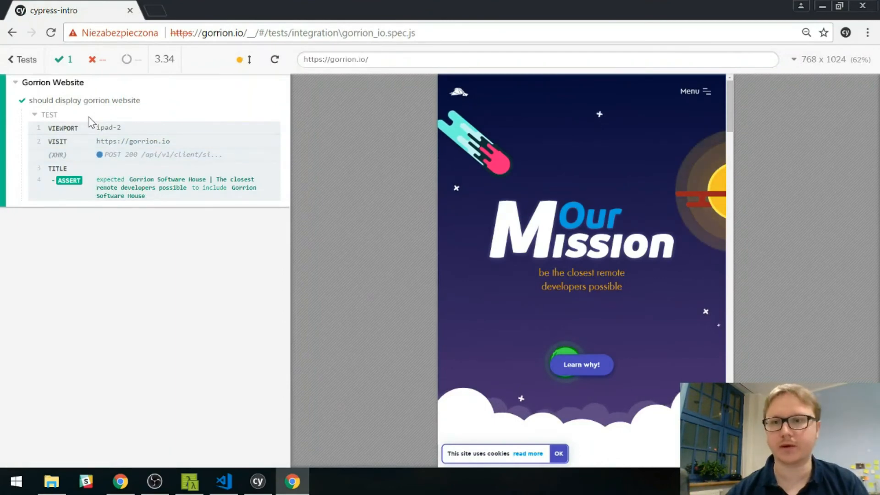
mouse_move(392, 143)
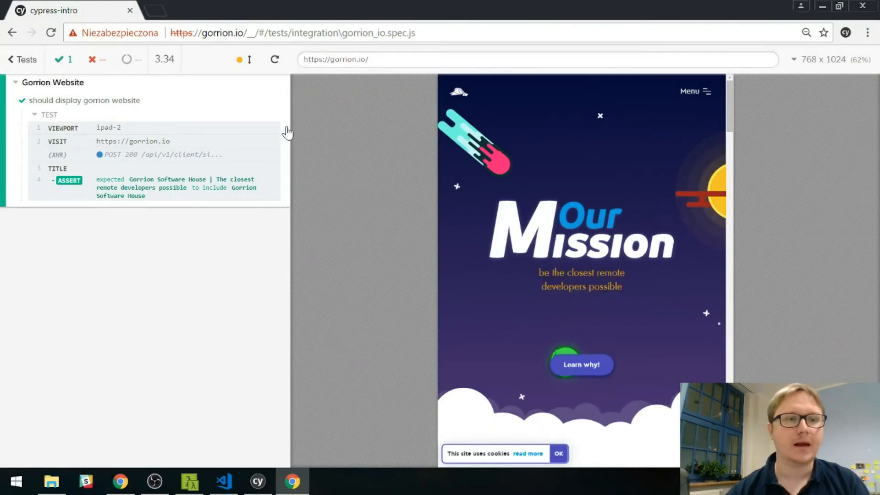
mouse_move(353, 111)
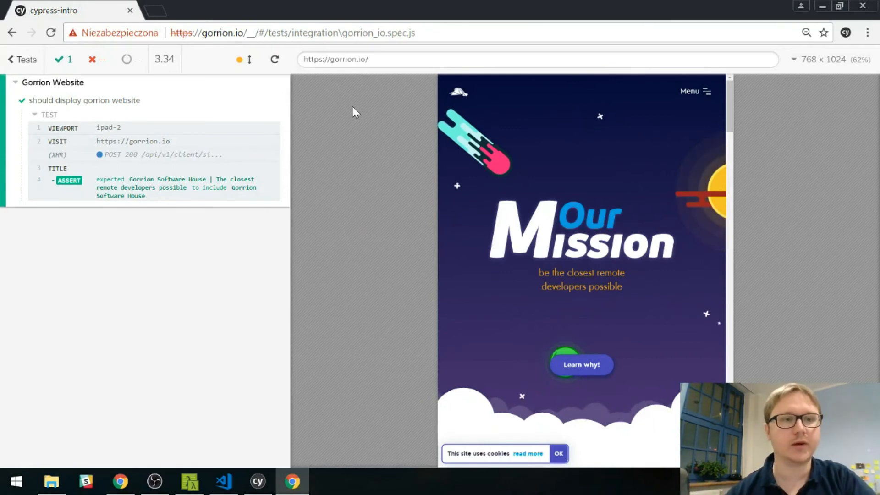
mouse_move(290, 119)
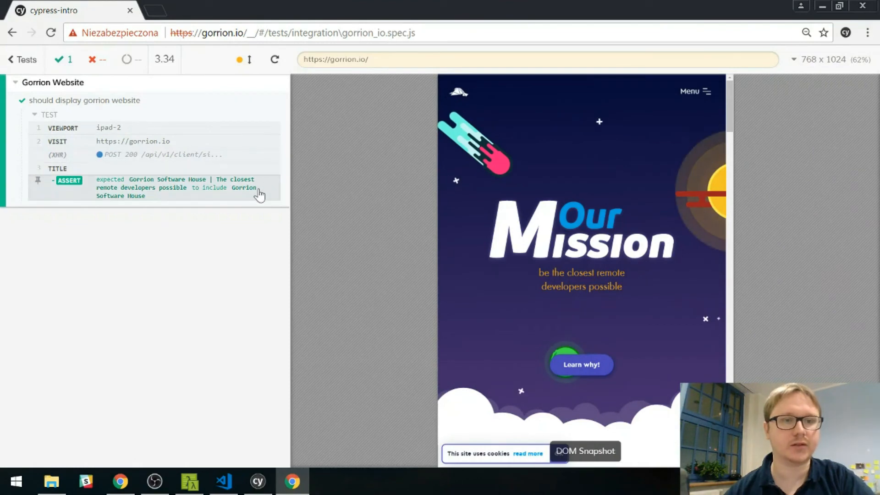
mouse_move(205, 204)
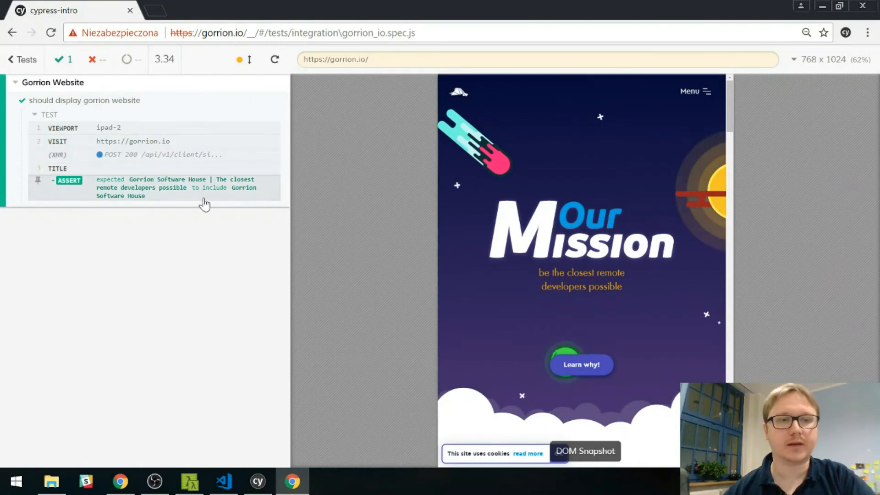